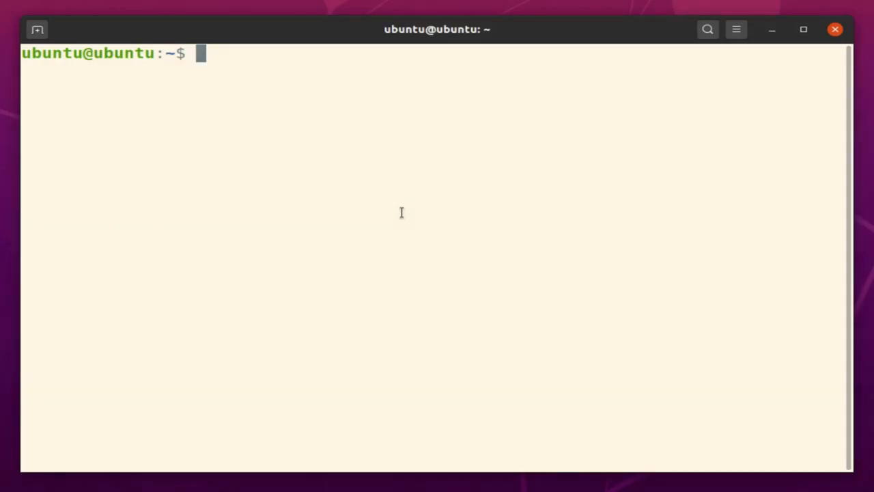
Step: Create and enter an experiment directory, then start nano on a file named Dockerfile
{"action": "type", "text": "mkdir experiment"}
{"action": "type", "text": "cd ex"}
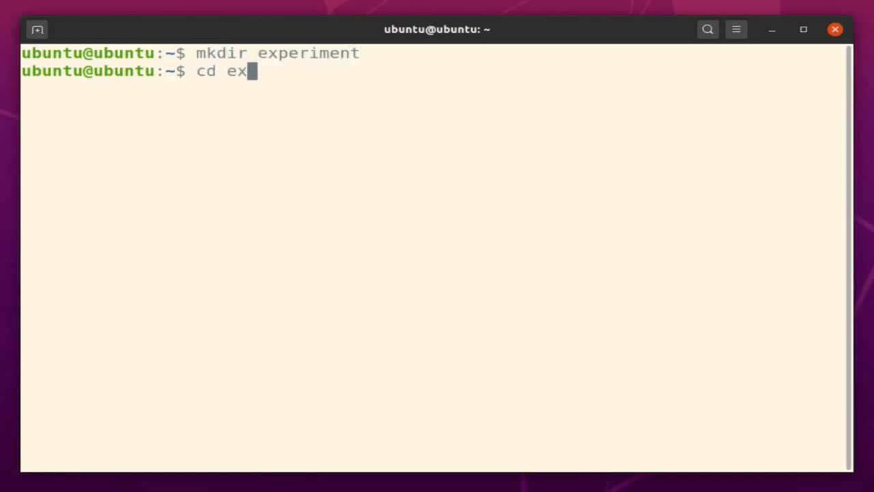
{"action": "key", "text": "Return"}
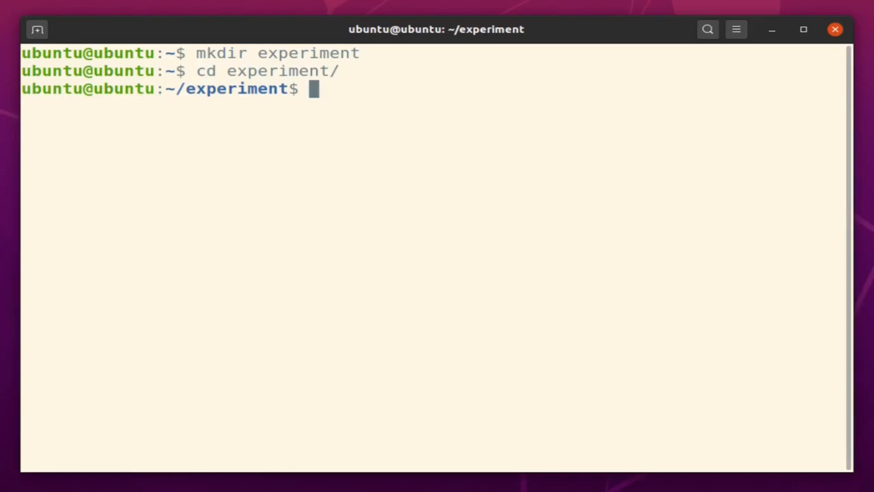
{"action": "type", "text": "nano Dockerfile"}
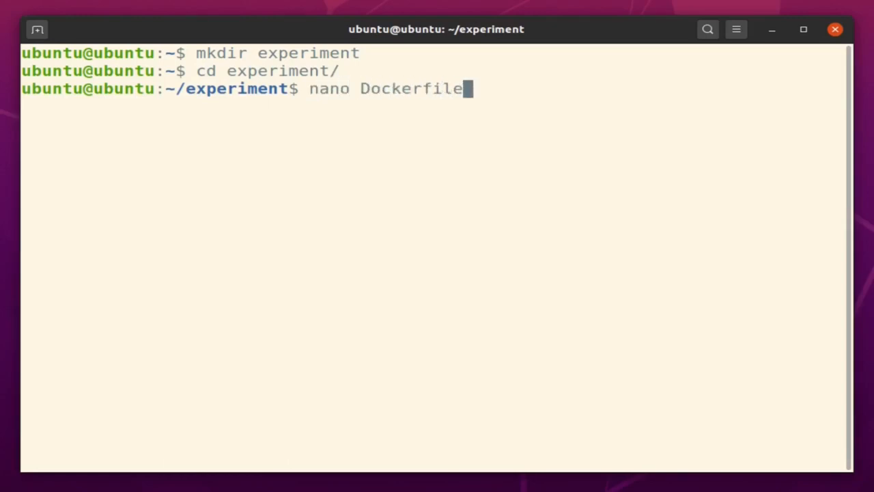
Step: Write FROM ubuntu:16.04 plus separate RUN lines for curl, mkdir, cd, download, tar, mv and rm
{"action": "key", "text": "Return"}
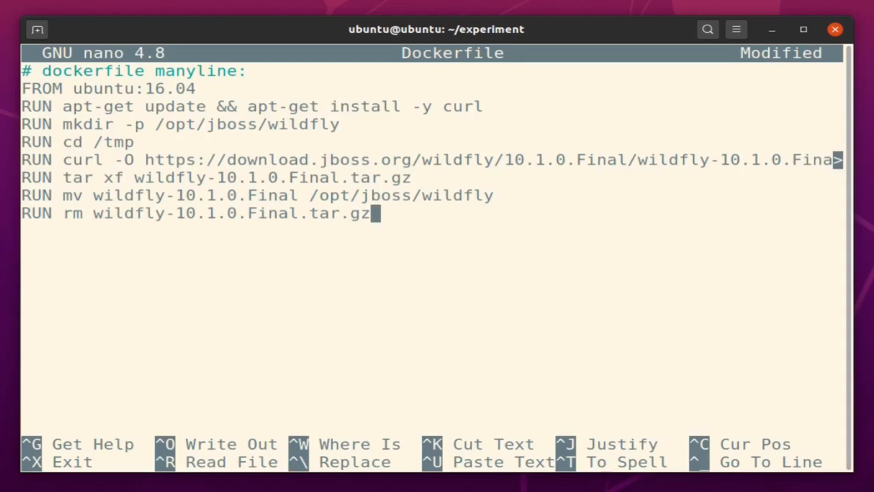
Step: Save the Dockerfile and run docker build -t manylines . to produce the image
{"action": "key", "text": "ctrl+x"}
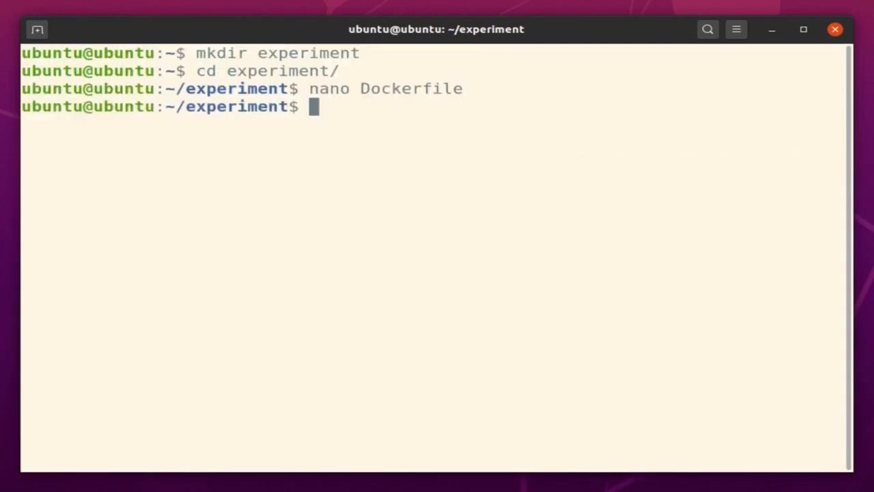
{"action": "type", "text": "docker"}
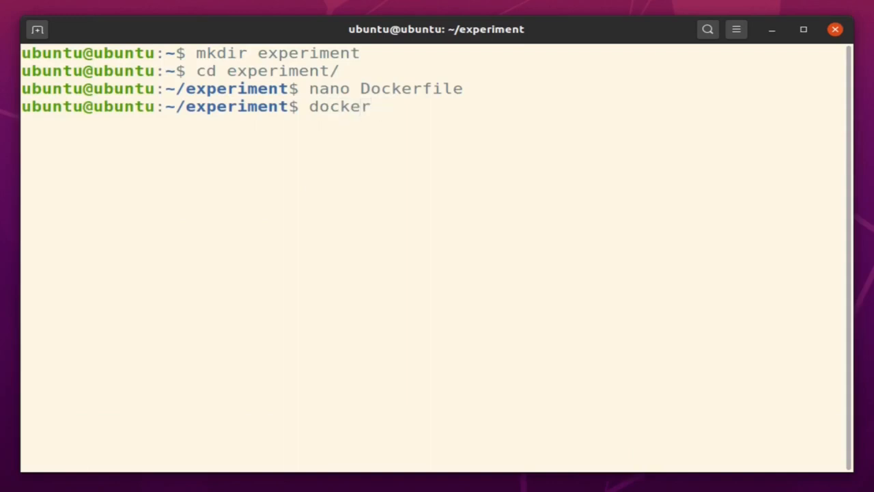
{"action": "type", "text": "build -t m"}
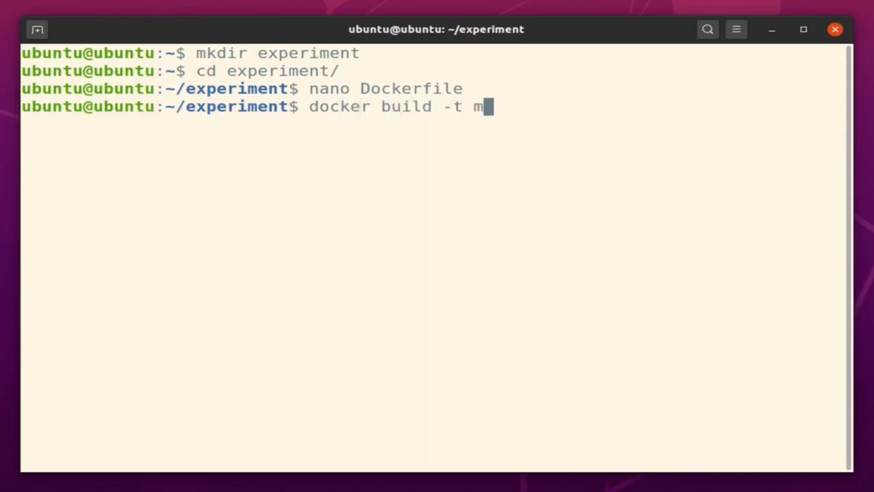
{"action": "type", "text": "anylines ."}
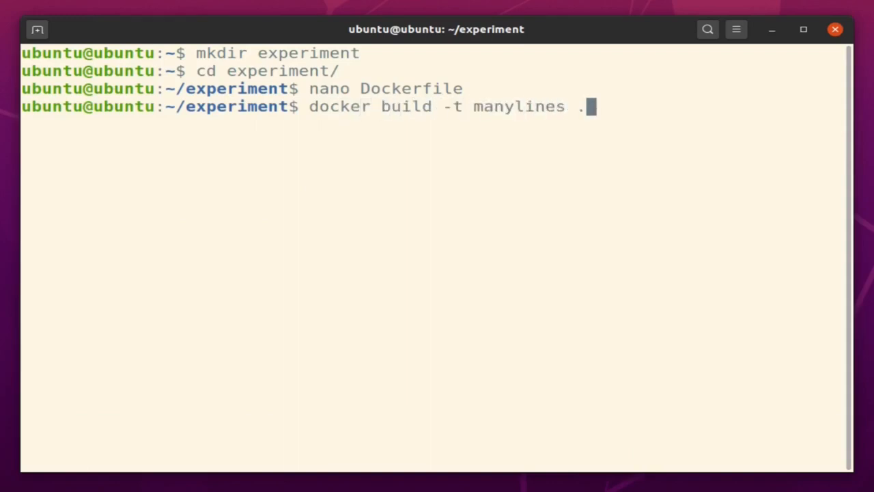
{"action": "key", "text": "Return"}
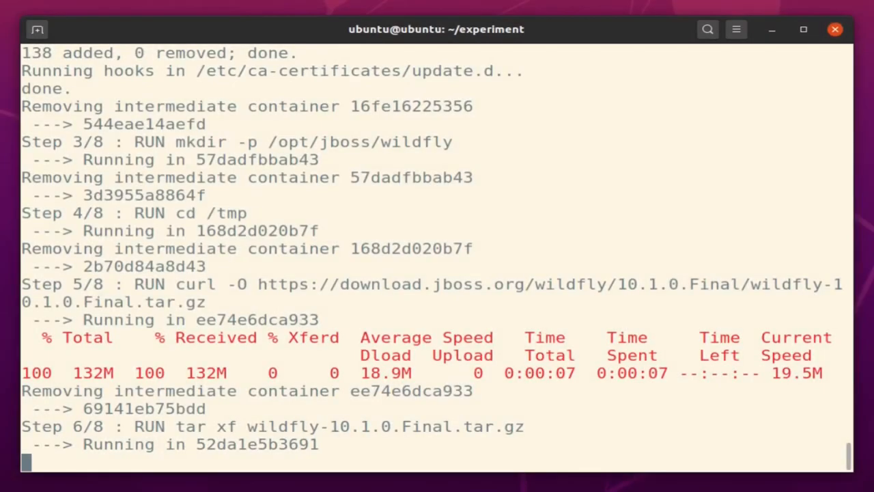
{"action": "scroll", "scroll_direction": "down", "scroll_amount": 3}
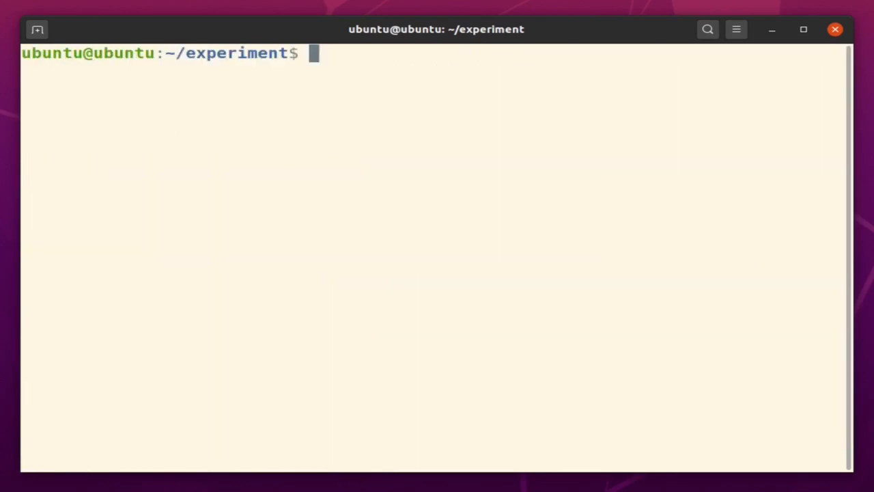
Step: Reopen Dockerfile, merge the RUN lines into one &&-chained command, and save it
{"action": "type", "text": "nano Dockerfile"}
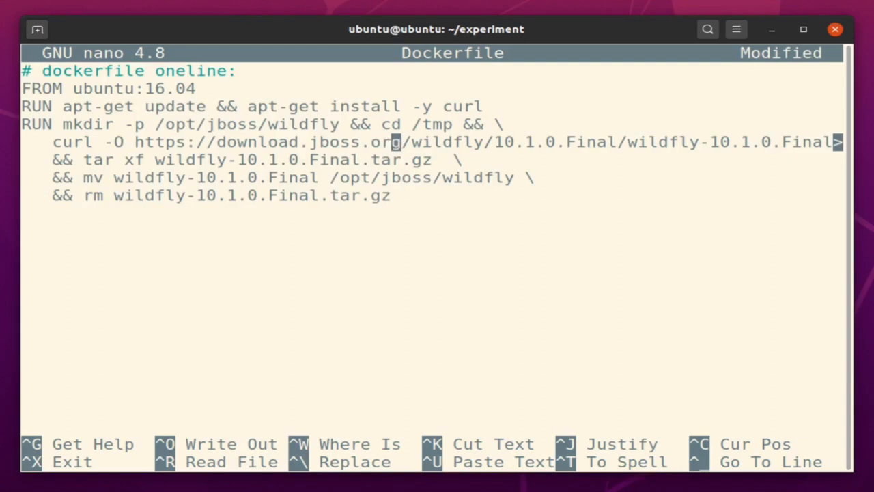
{"action": "key", "text": "Down"}
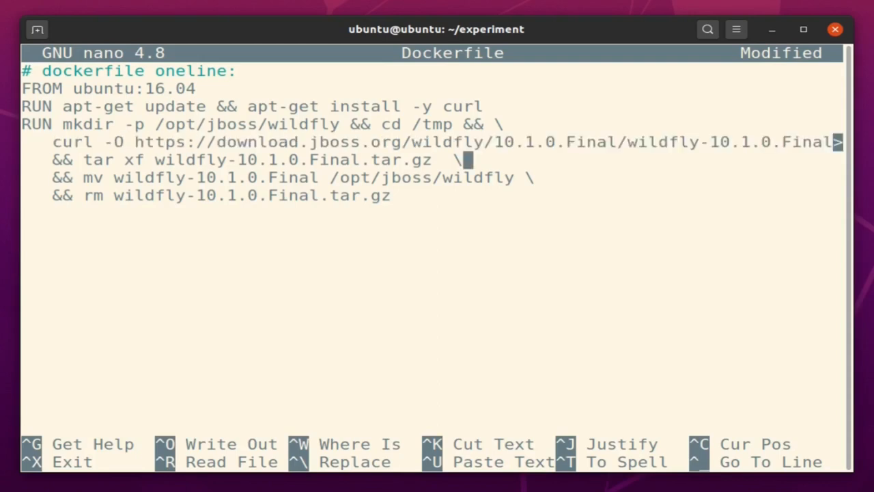
{"action": "key", "text": "ctrl+x"}
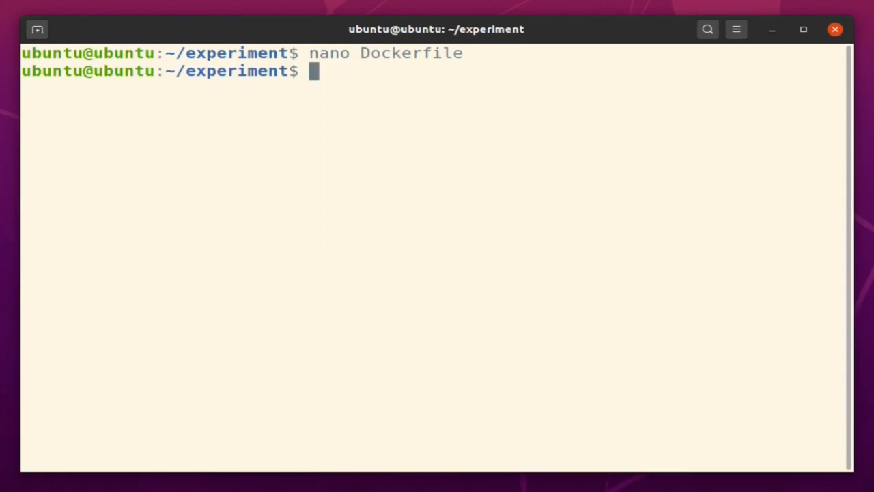
Step: Run docker build -t oneline . to create the single-RUN image
{"action": "type", "text": "docker b"}
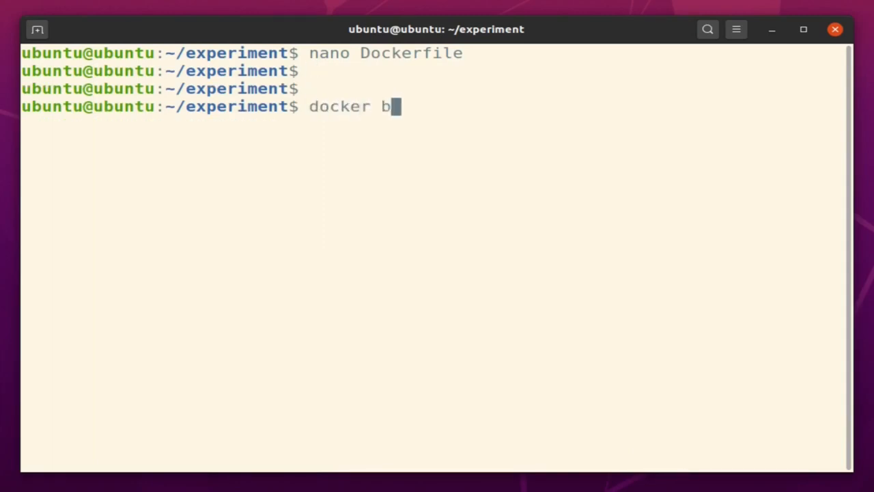
{"action": "type", "text": "uild"}
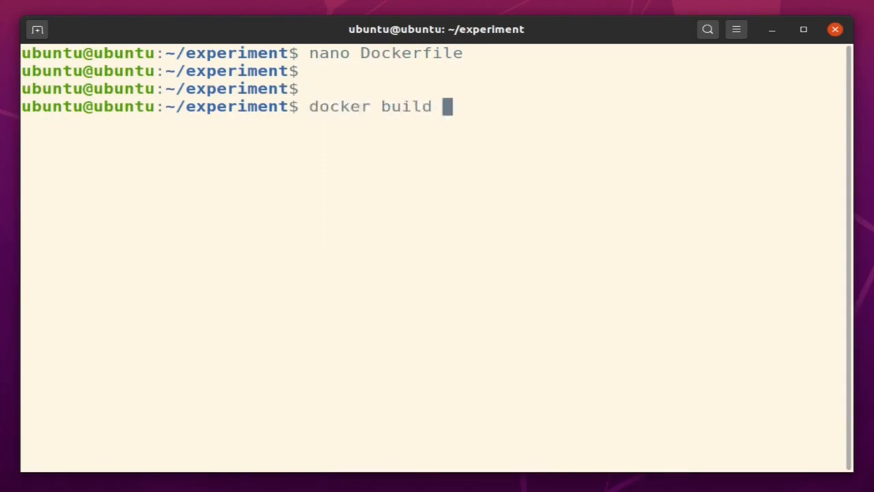
{"action": "type", "text": "-t oneline ."}
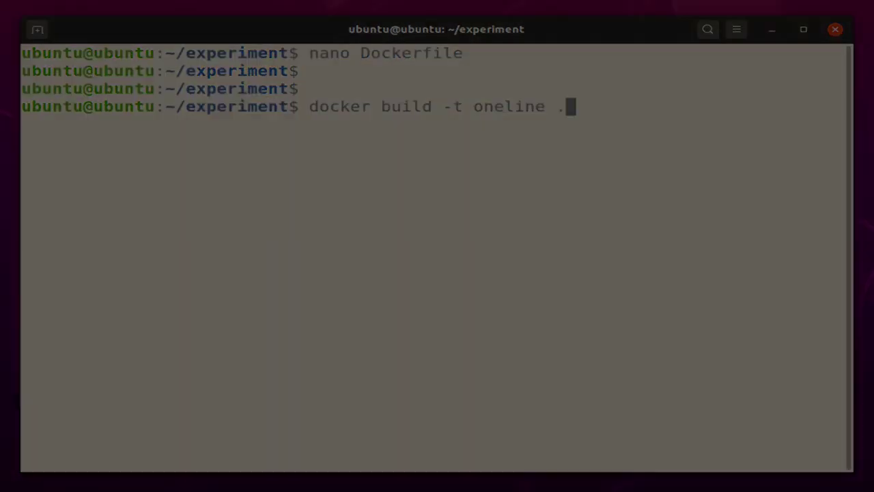
{"action": "key", "text": "Return"}
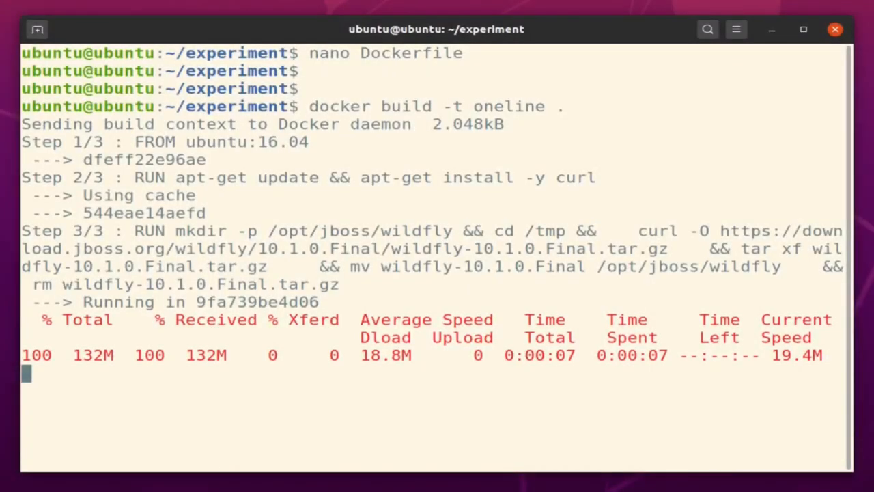
{"action": "type", "text": "cl"}
{"action": "type", "text": "docker ima"}
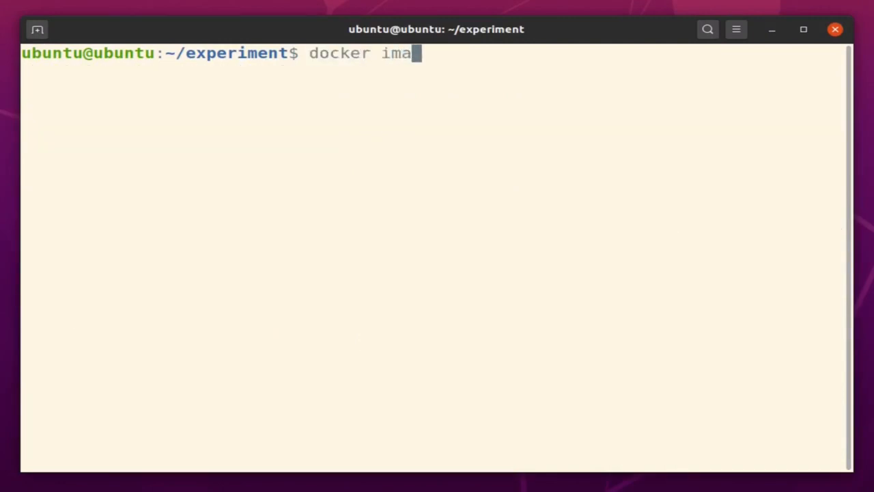
Step: Run docker images, showing oneline at 340MB versus manylines at 642MB
{"action": "key", "text": "Return"}
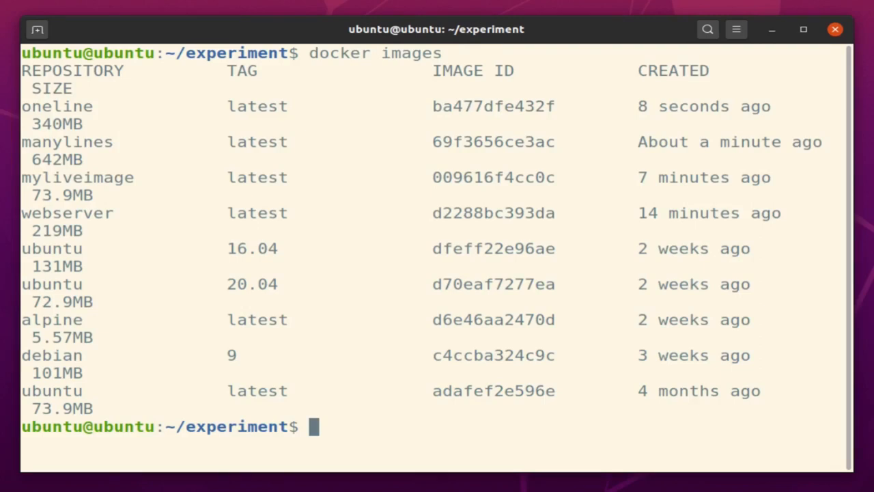
{"action": "type", "text": "docker"}
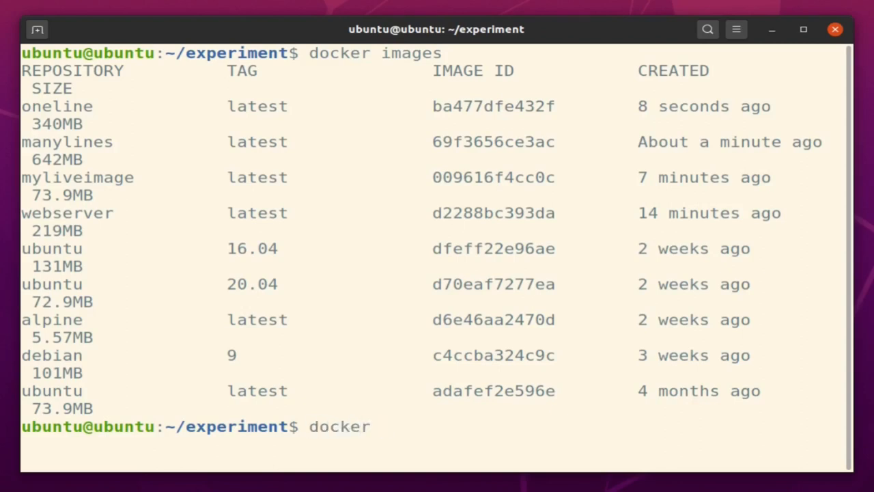
Step: Run docker rmi on manylines and oneline to remove both images
{"action": "type", "text": "rmi many"}
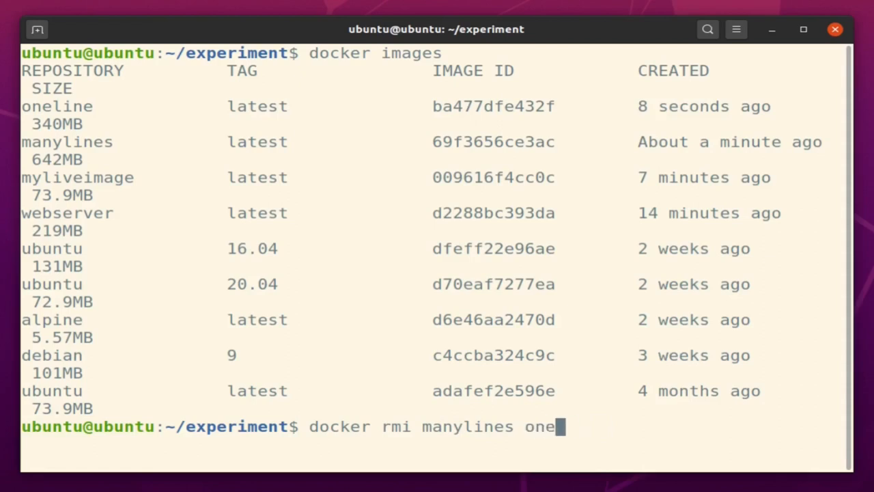
{"action": "type", "text": "line"}
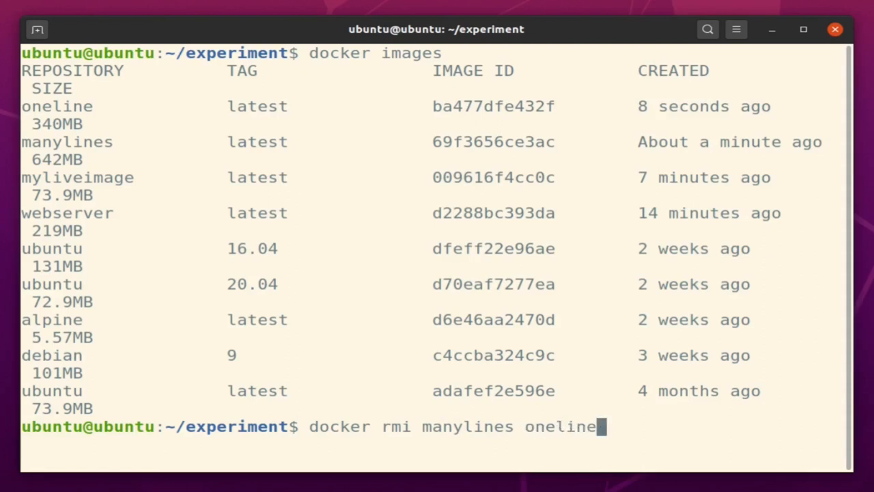
{"action": "key", "text": "Return"}
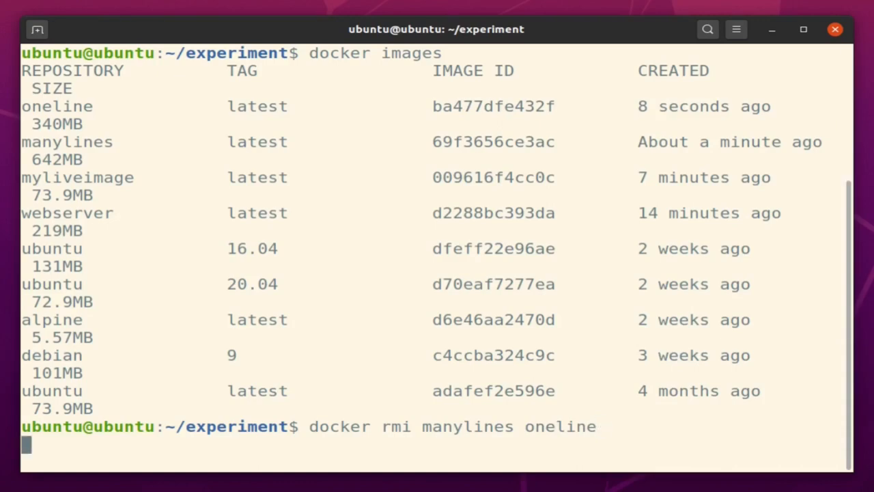
{"action": "key", "text": "Return"}
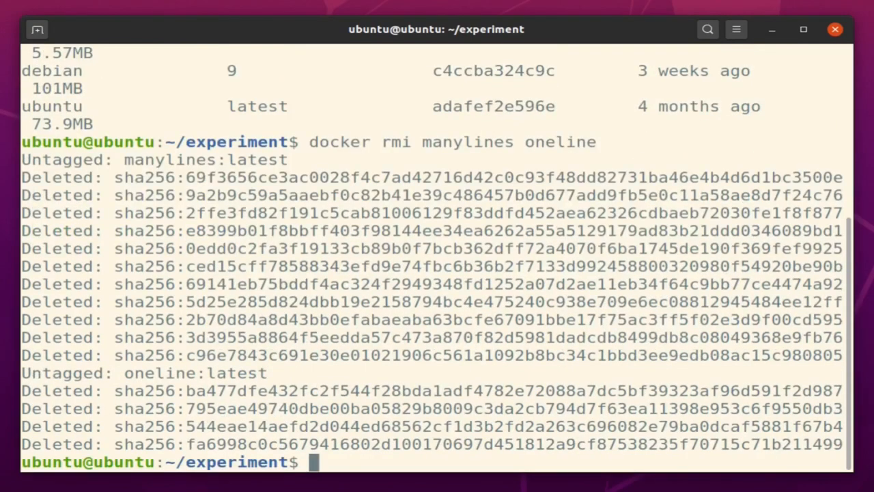